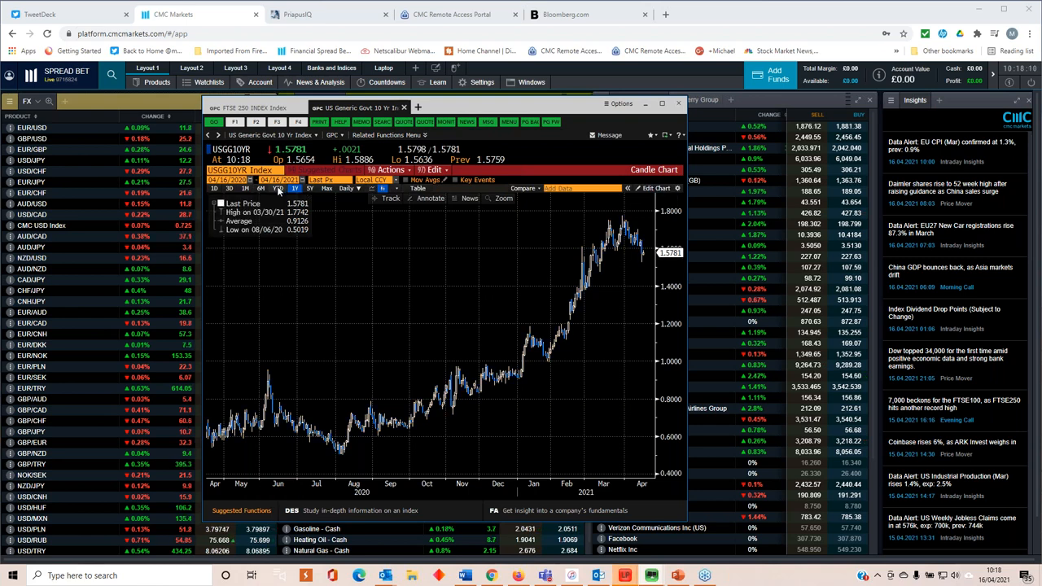
Narrow the USGG10YR yield chart from one year to roughly the last three months
click(276, 189)
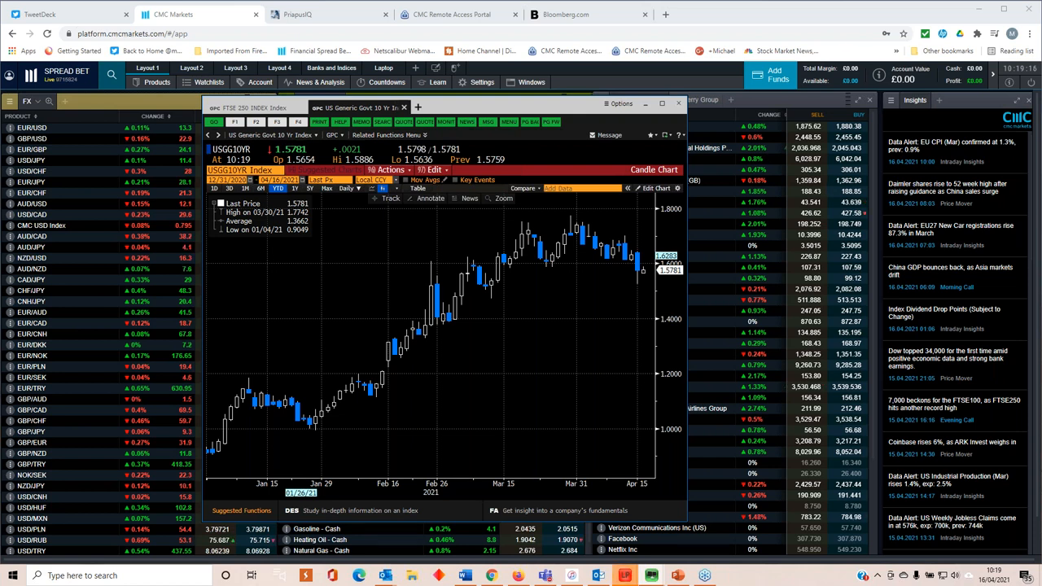
mouse_move(562, 268)
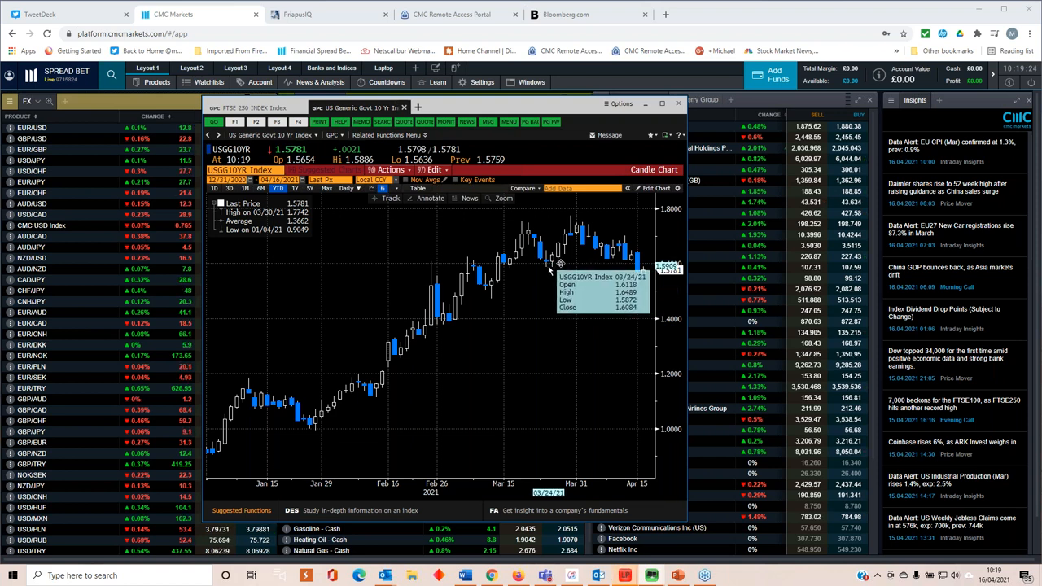
mouse_move(616, 318)
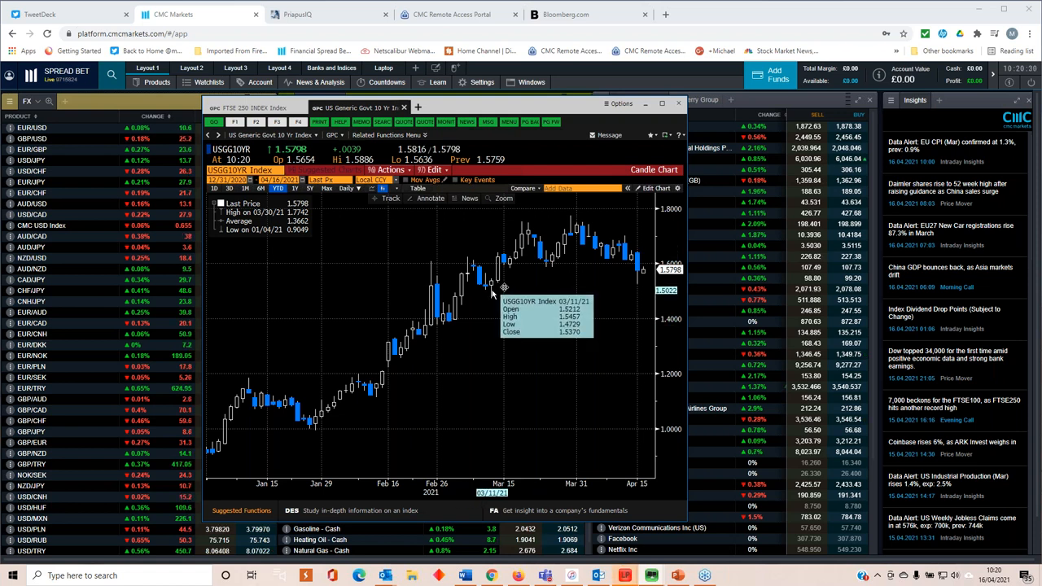
mouse_move(632, 289)
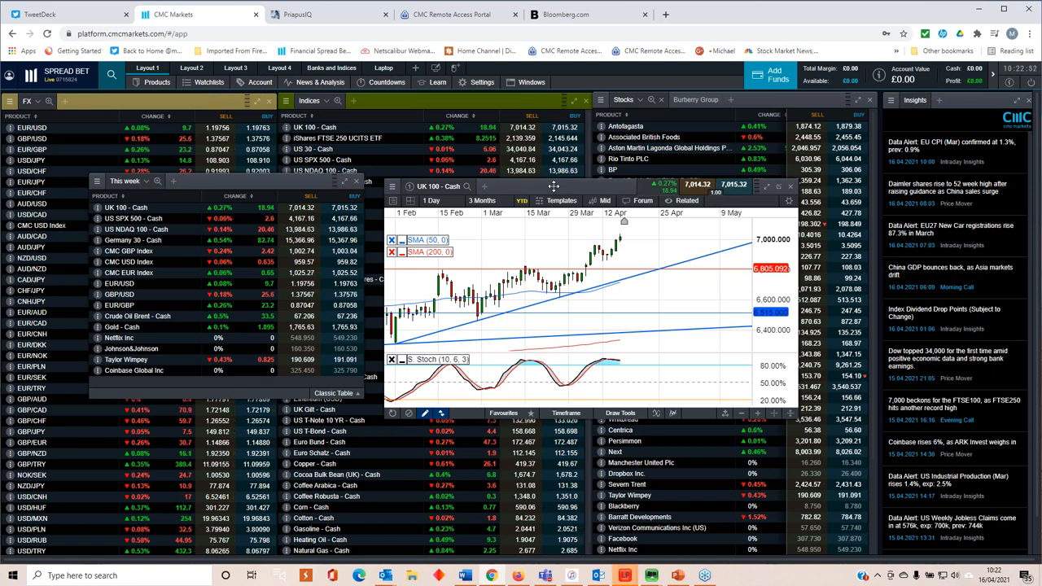
Maximise the UK 100 chart, view 3 then 2 years, and switch the instrument to Germany 30 - Cash
click(482, 200)
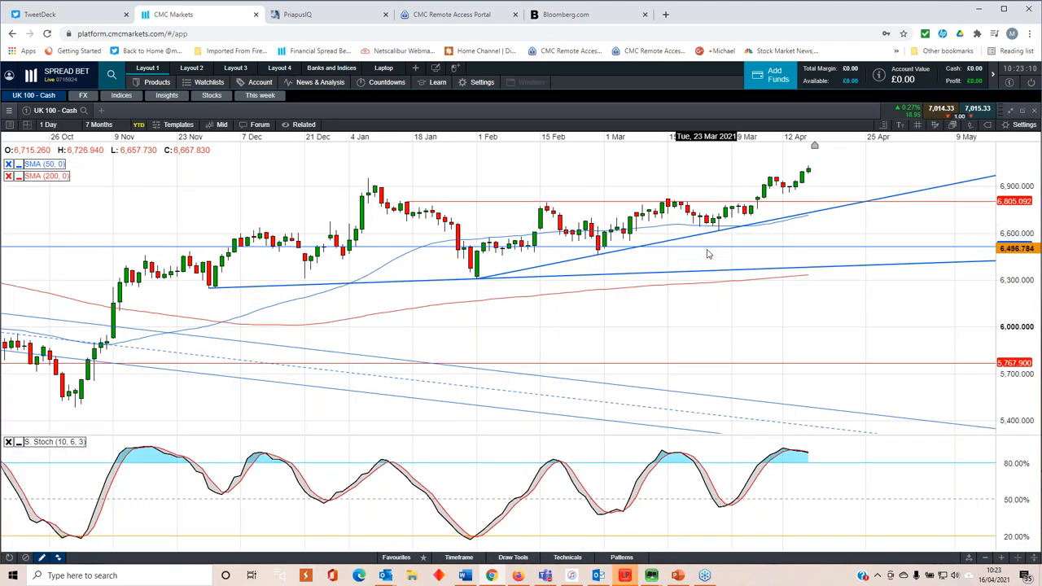
click(96, 123)
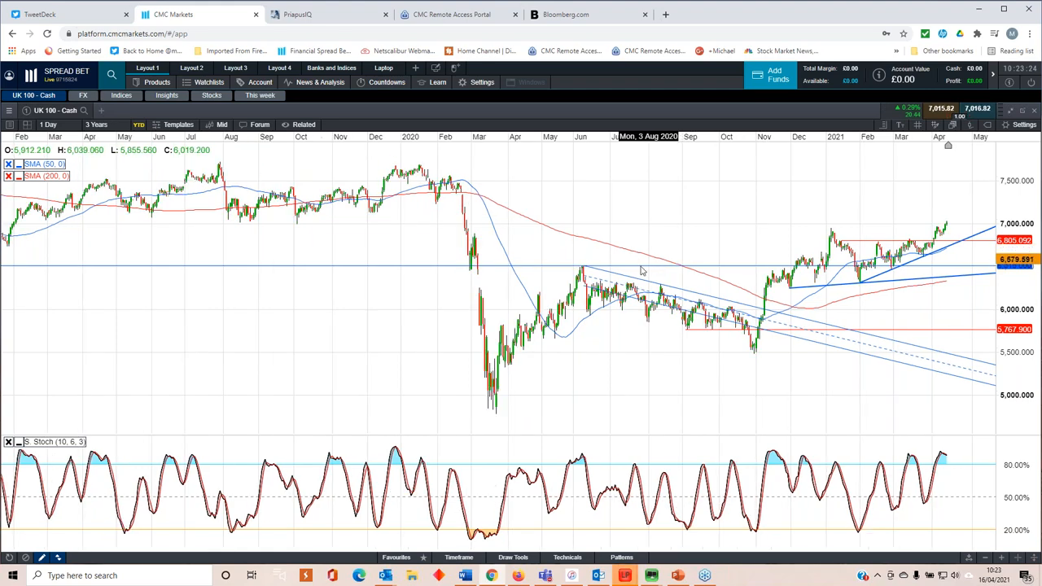
click(96, 123)
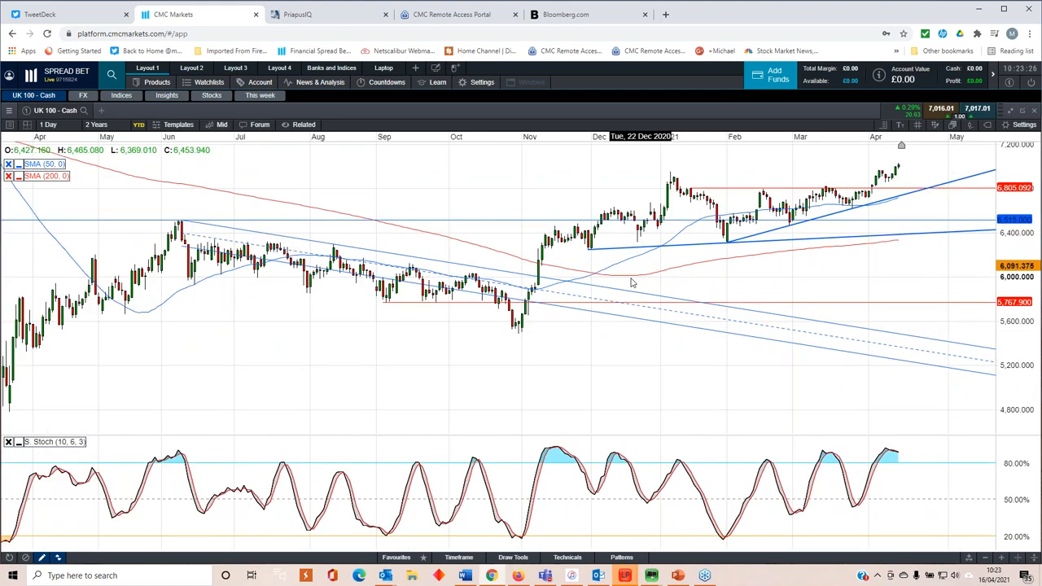
click(97, 124)
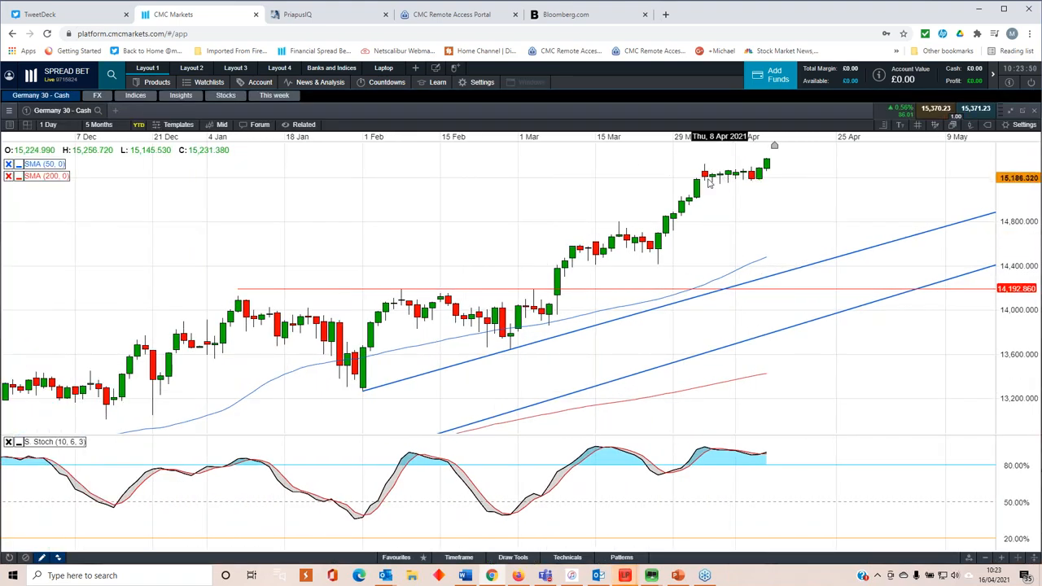
click(98, 124)
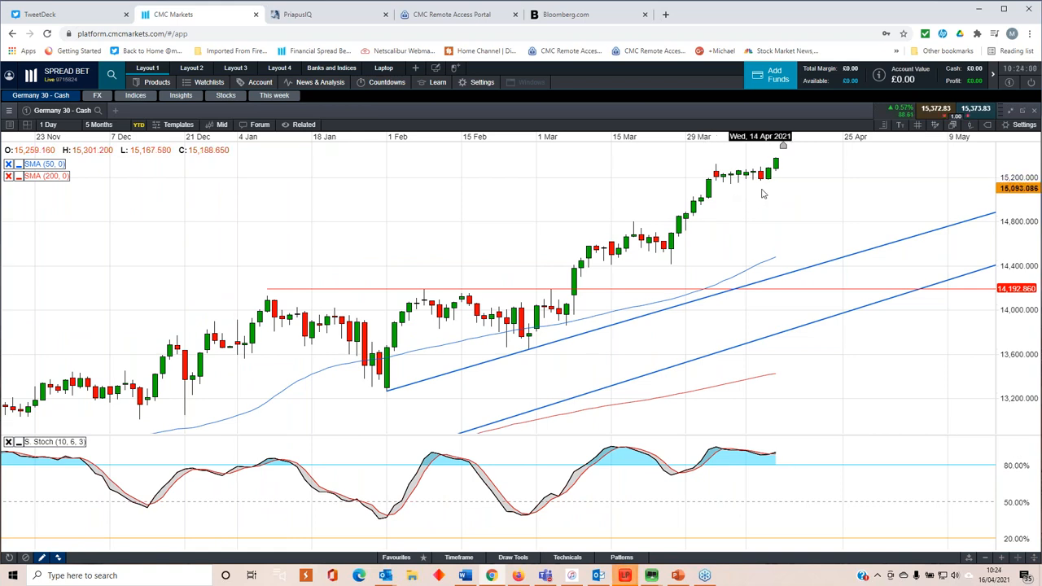
mouse_move(740, 195)
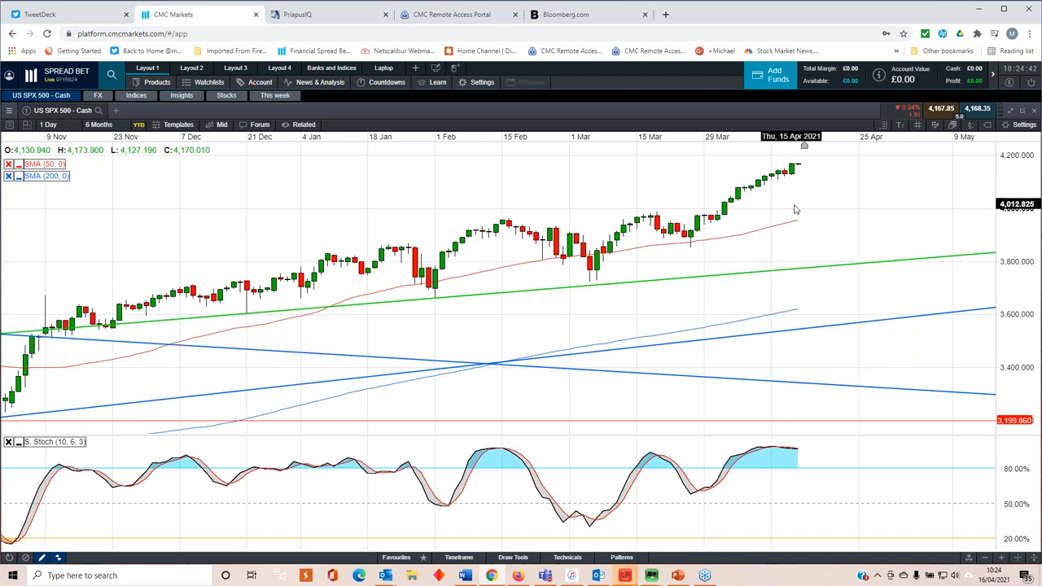
mouse_move(779, 211)
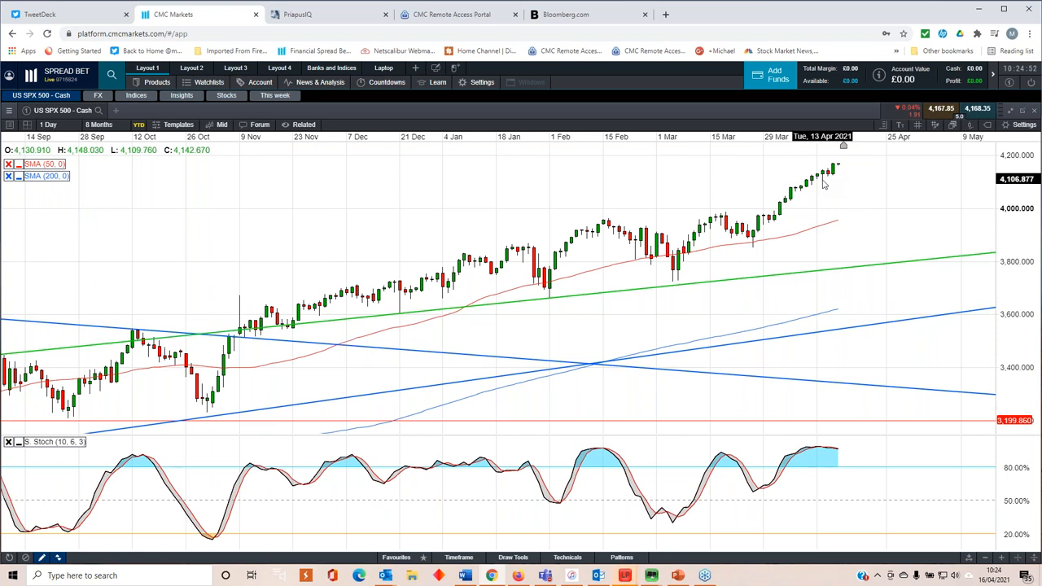
mouse_move(821, 184)
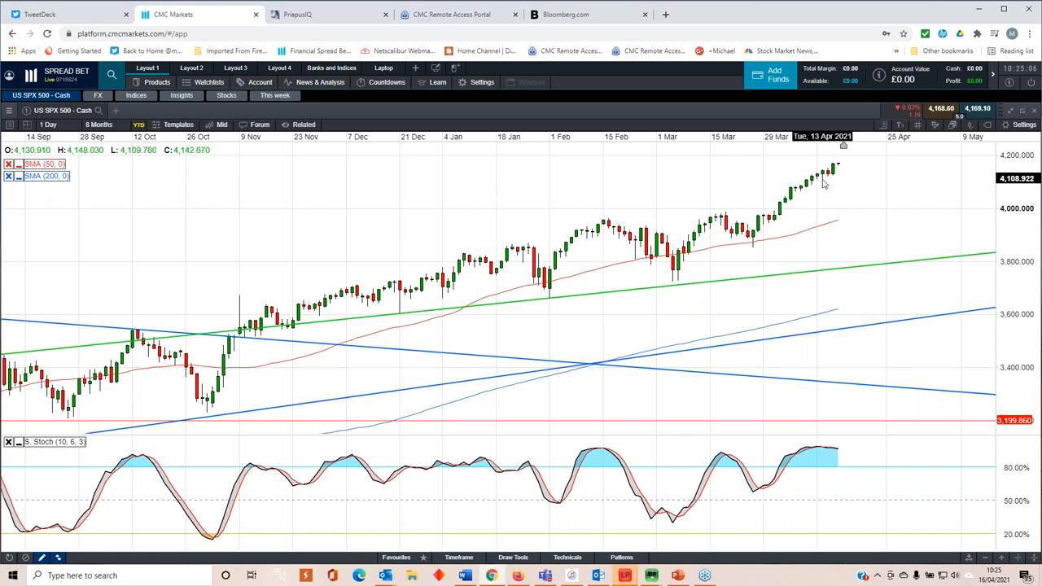
mouse_move(834, 190)
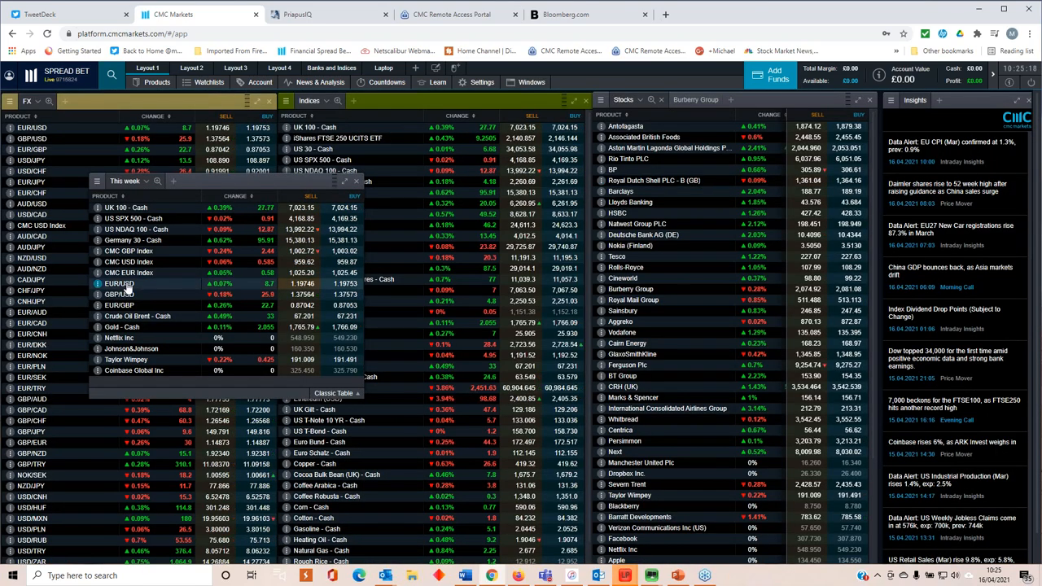
Show the US NDAQ 100 - Cash chart from the watchlist spanning about seven months
click(135, 227)
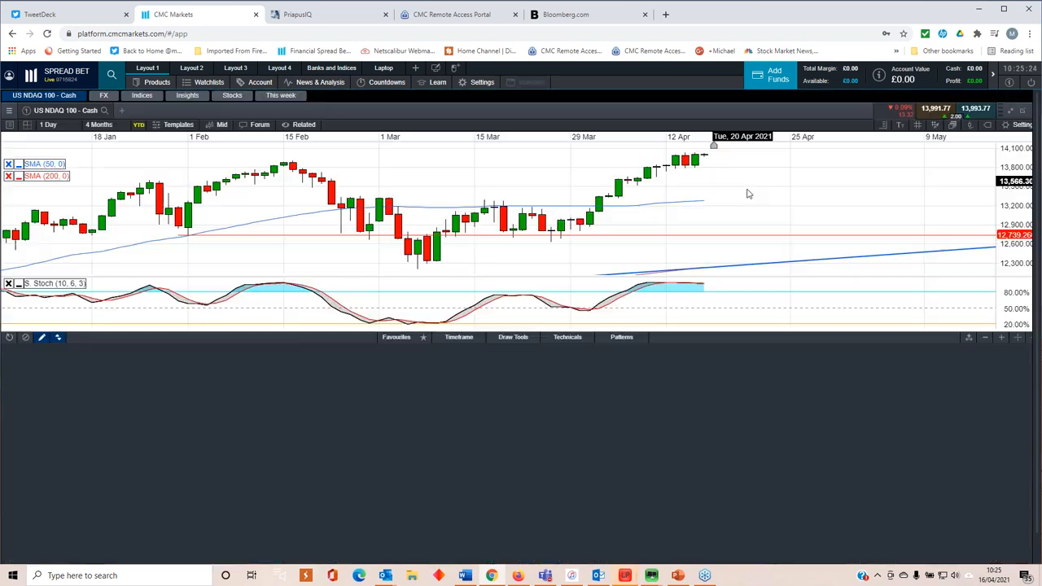
click(97, 124)
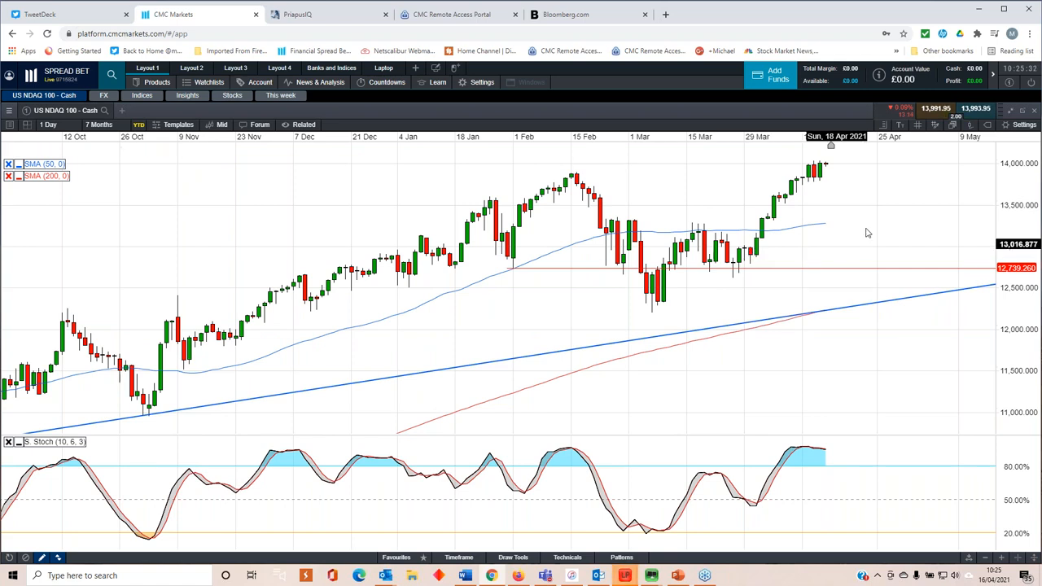
mouse_move(811, 186)
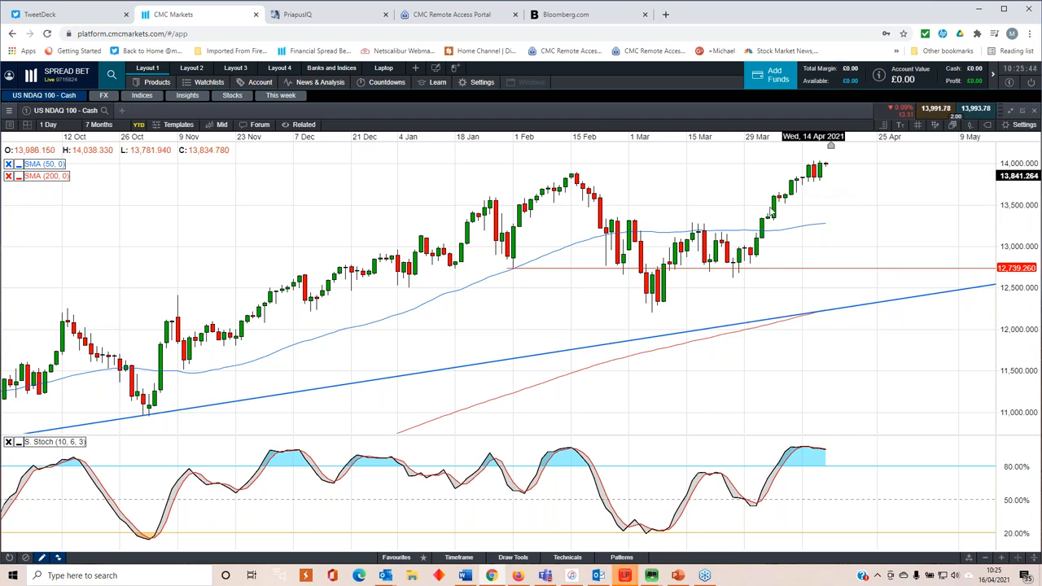
Set the US NDAQ 100 chart interval to 4-hour, then to 1 Day candles
click(49, 123)
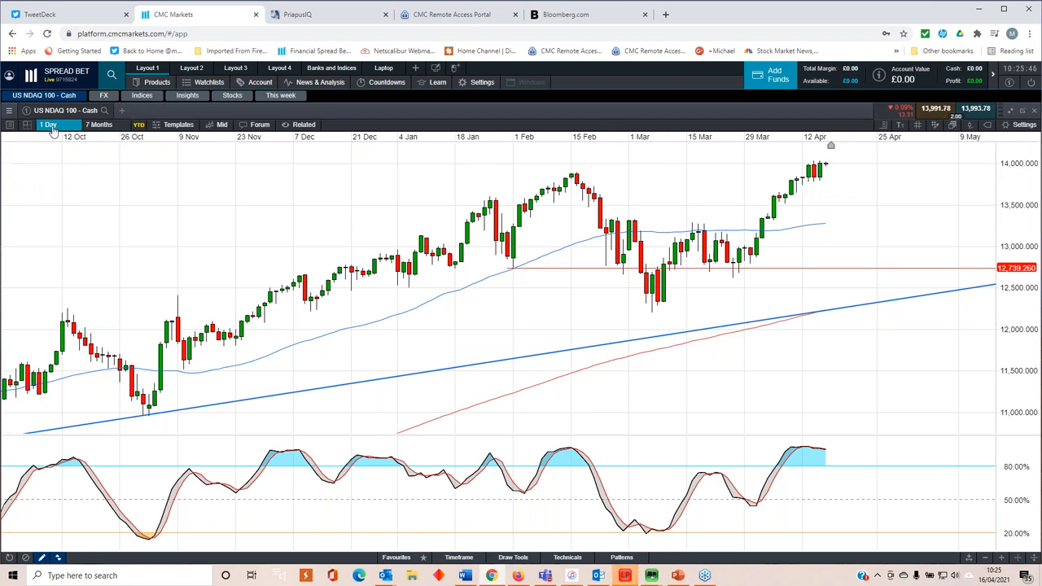
click(49, 124)
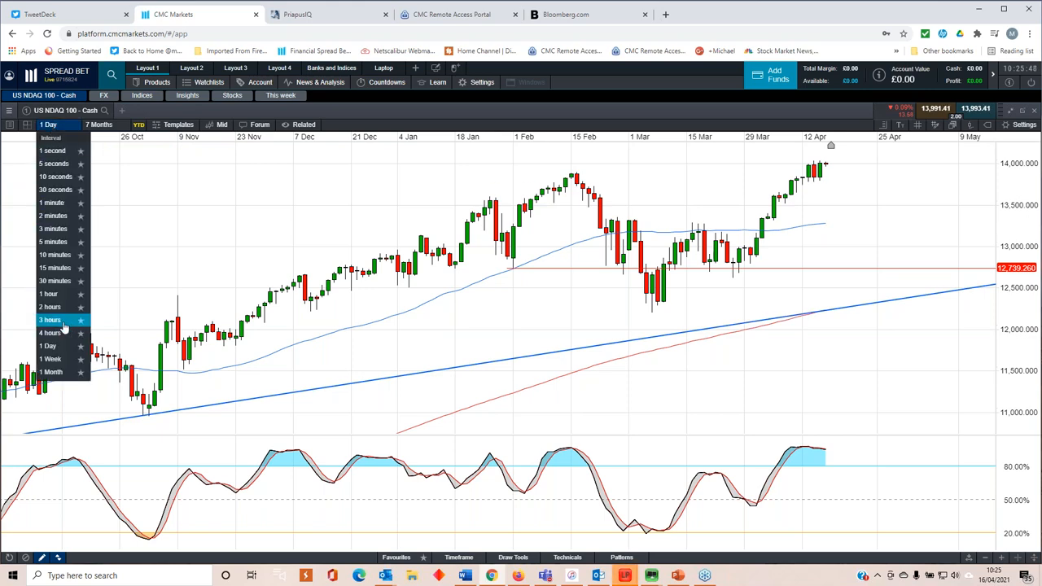
click(49, 333)
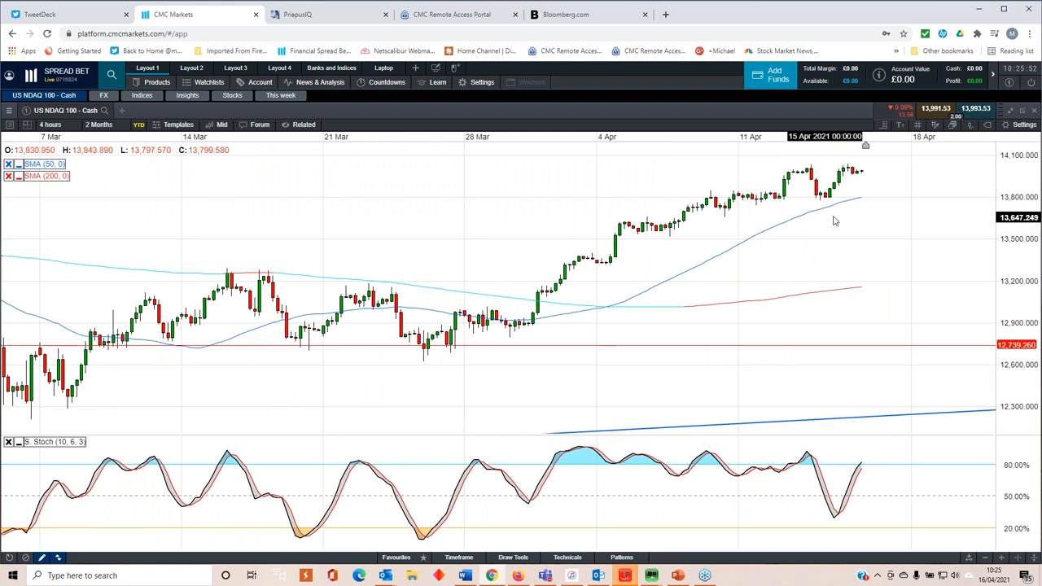
mouse_move(794, 208)
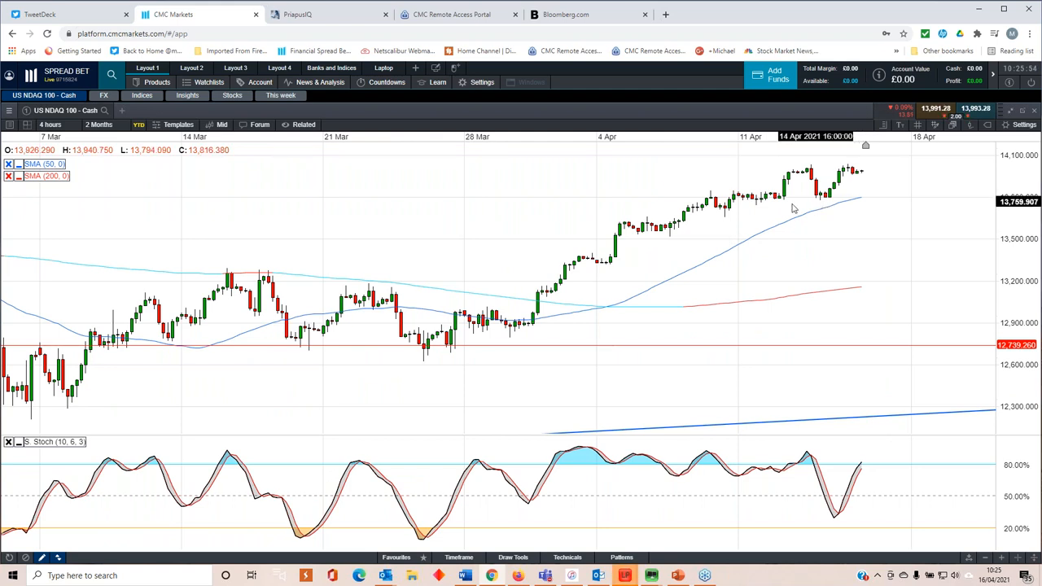
mouse_move(757, 210)
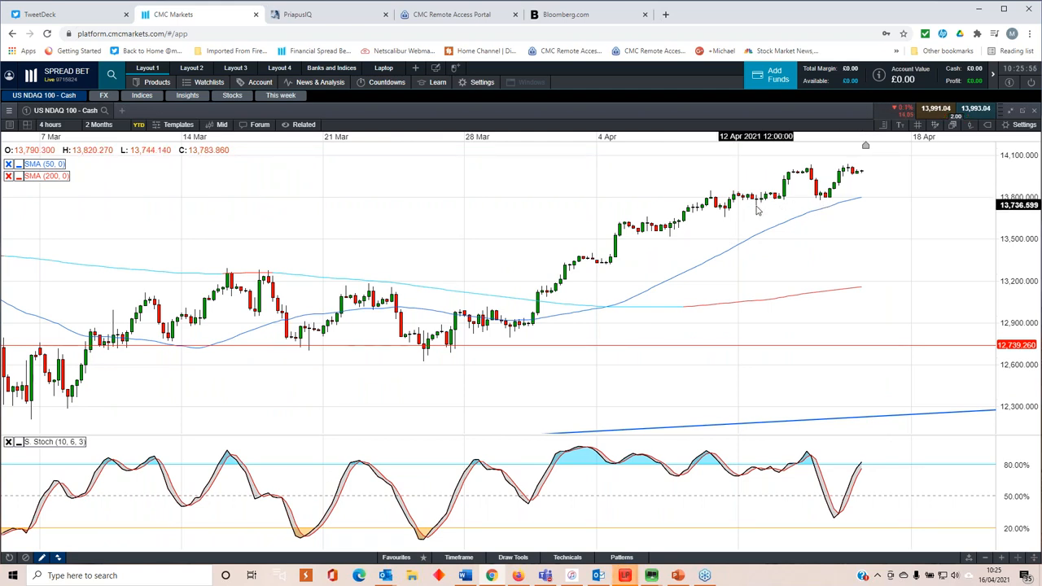
mouse_move(804, 207)
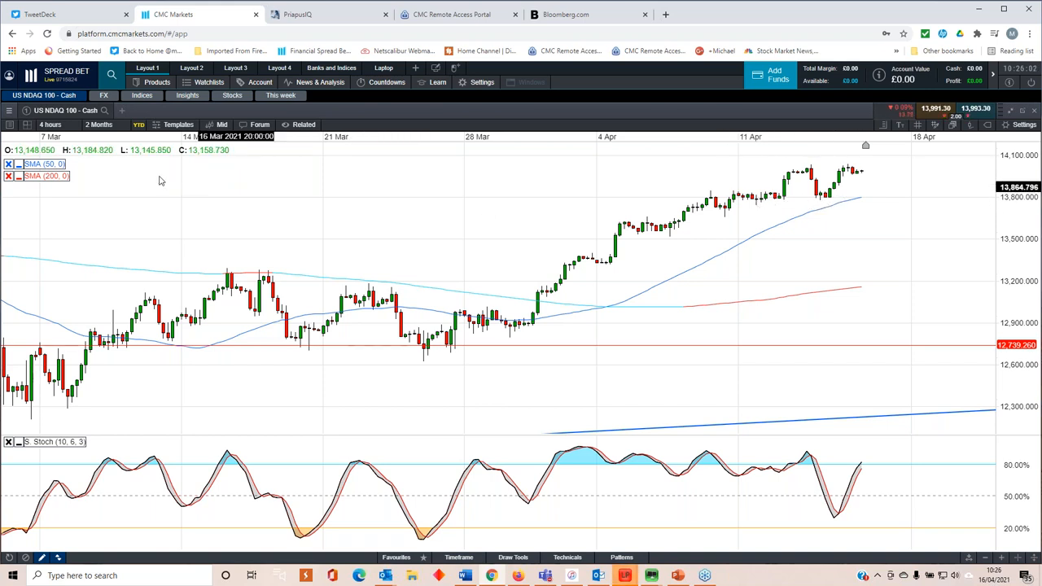
click(51, 124)
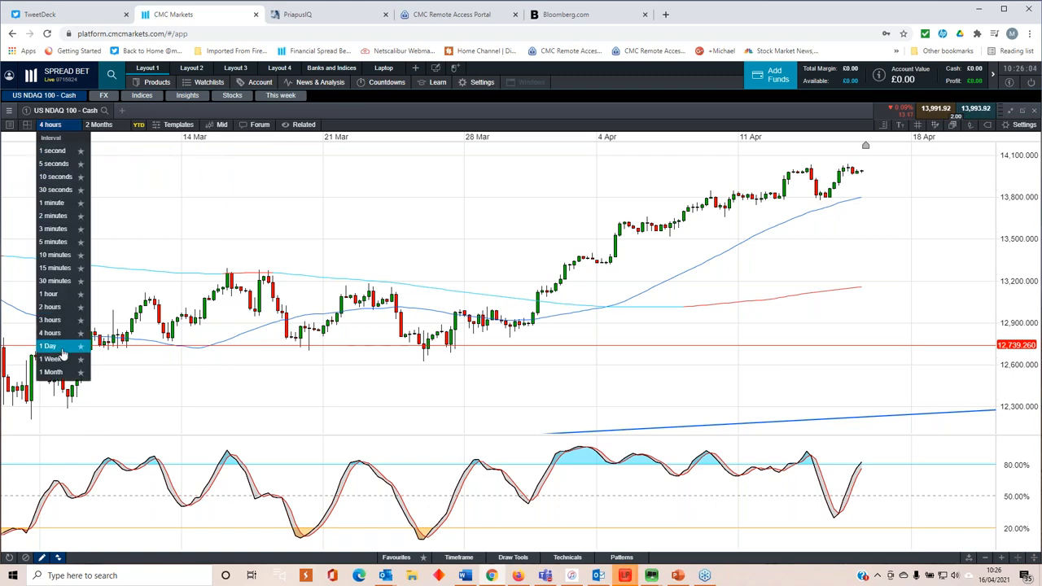
click(49, 345)
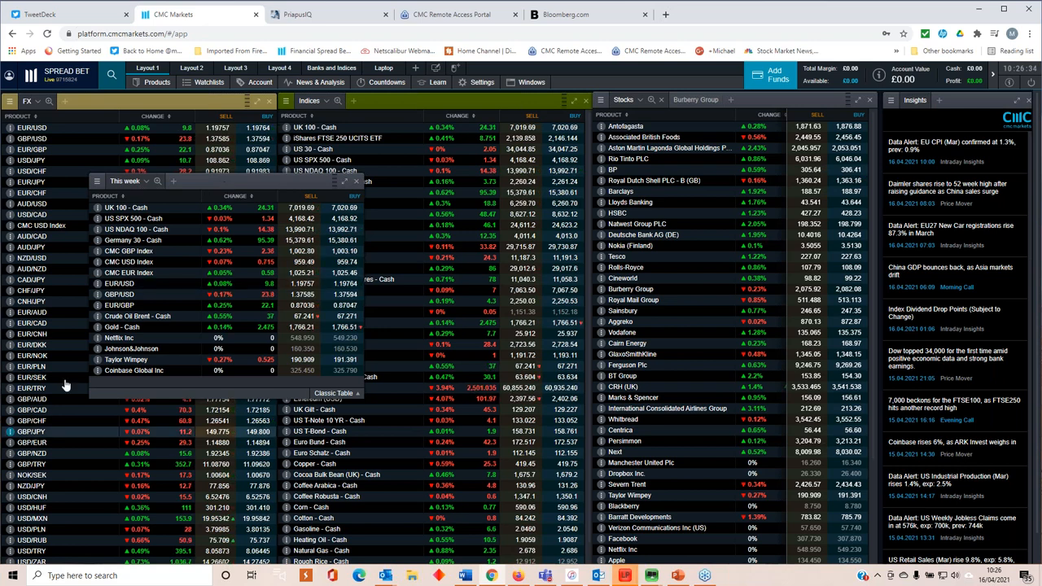
click(127, 260)
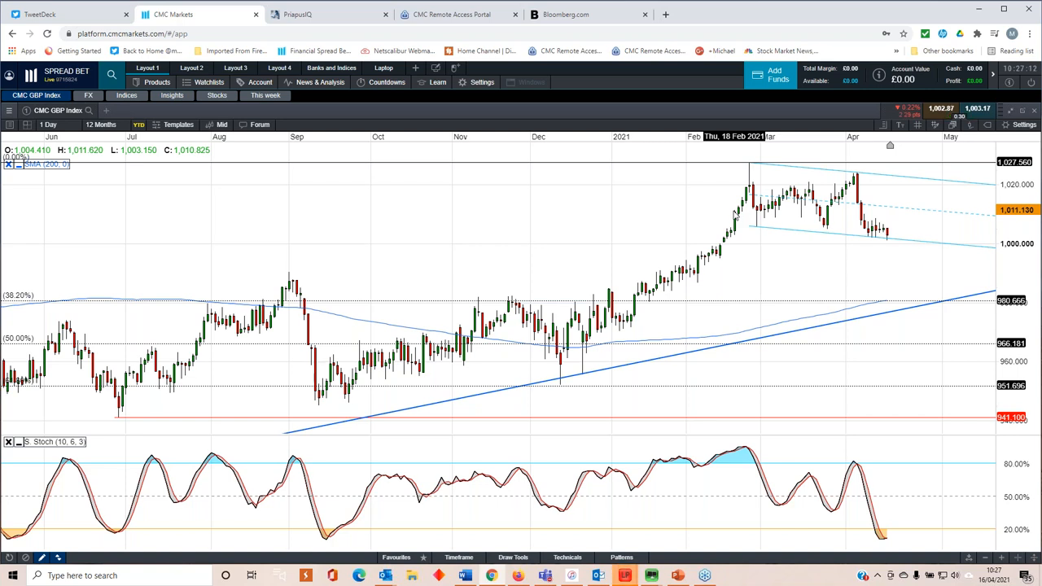
mouse_move(753, 220)
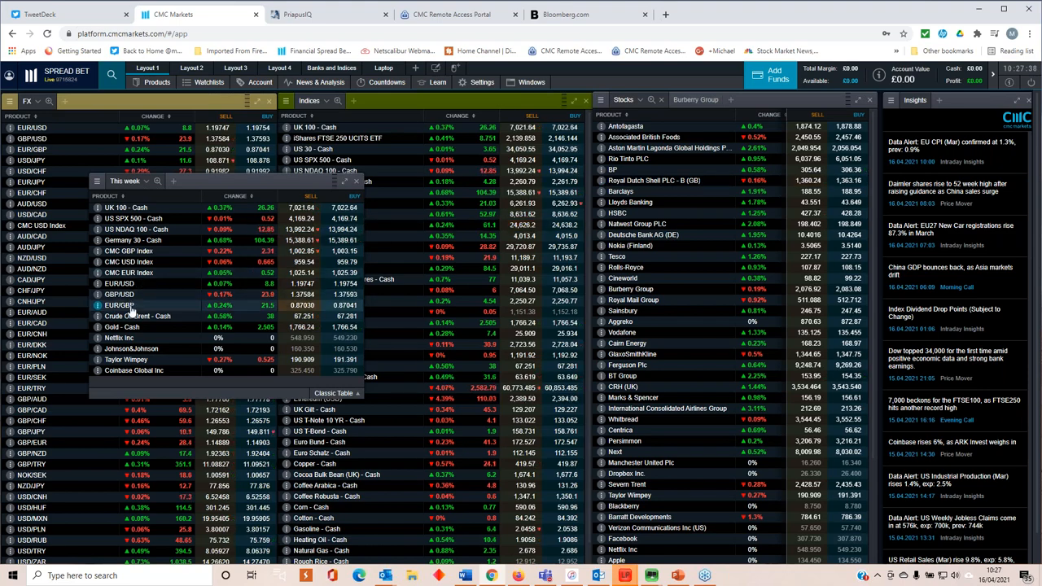
Show the EUR/GBP price chart from the This week list over the watchlists
click(119, 304)
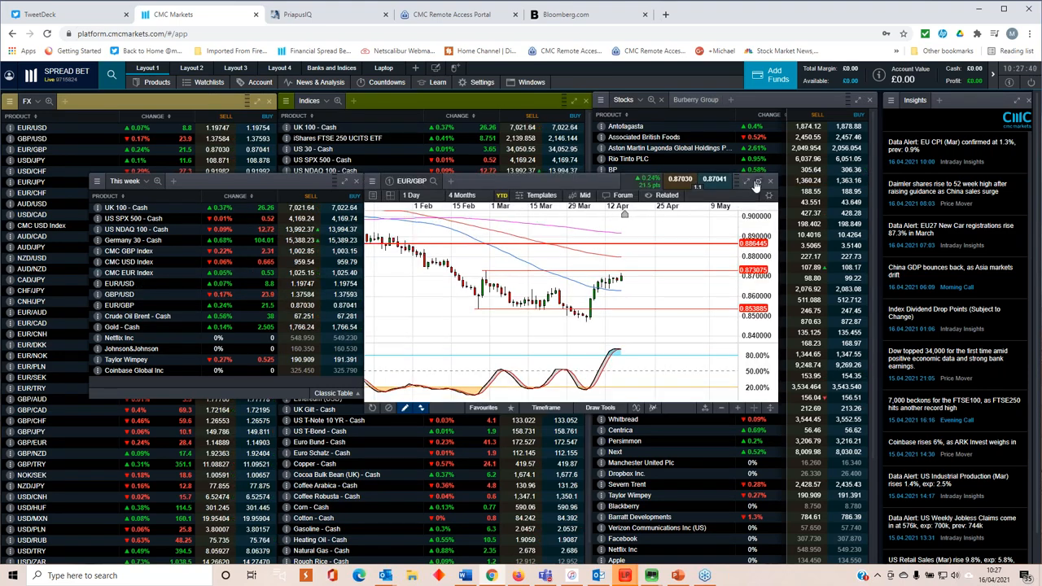
click(746, 180)
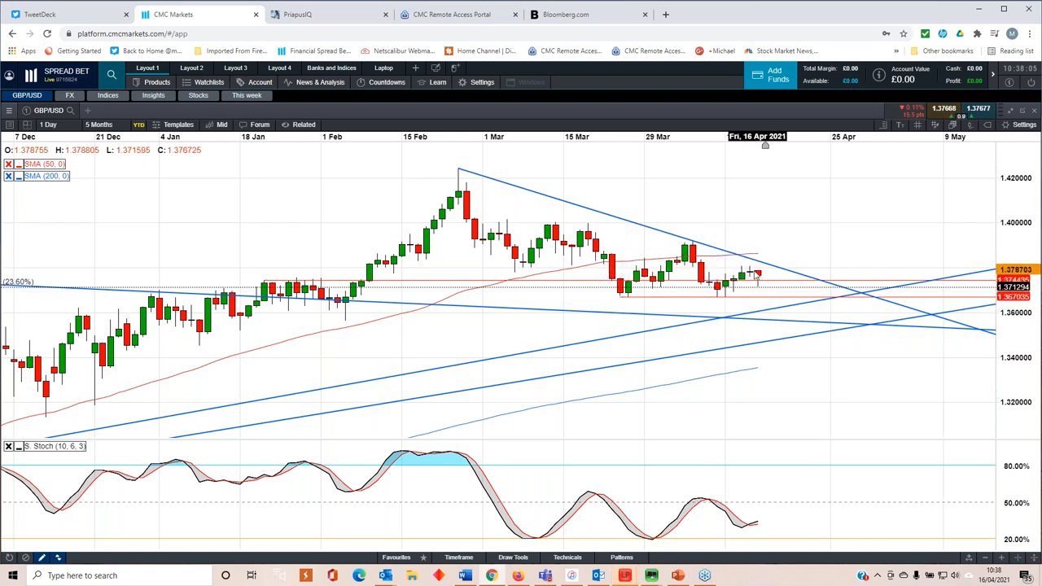
mouse_move(261, 124)
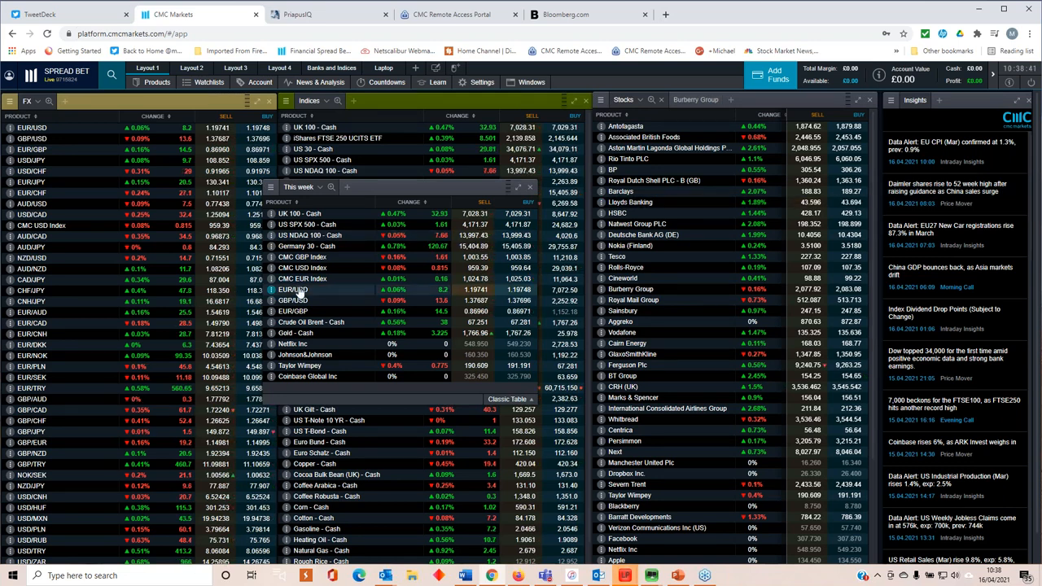
double_click(293, 289)
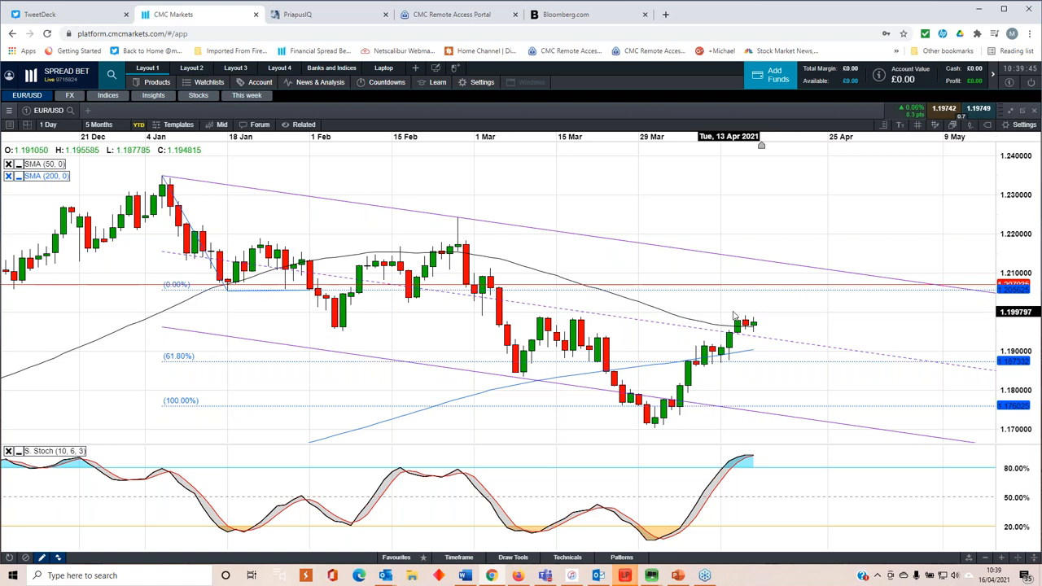
mouse_move(749, 313)
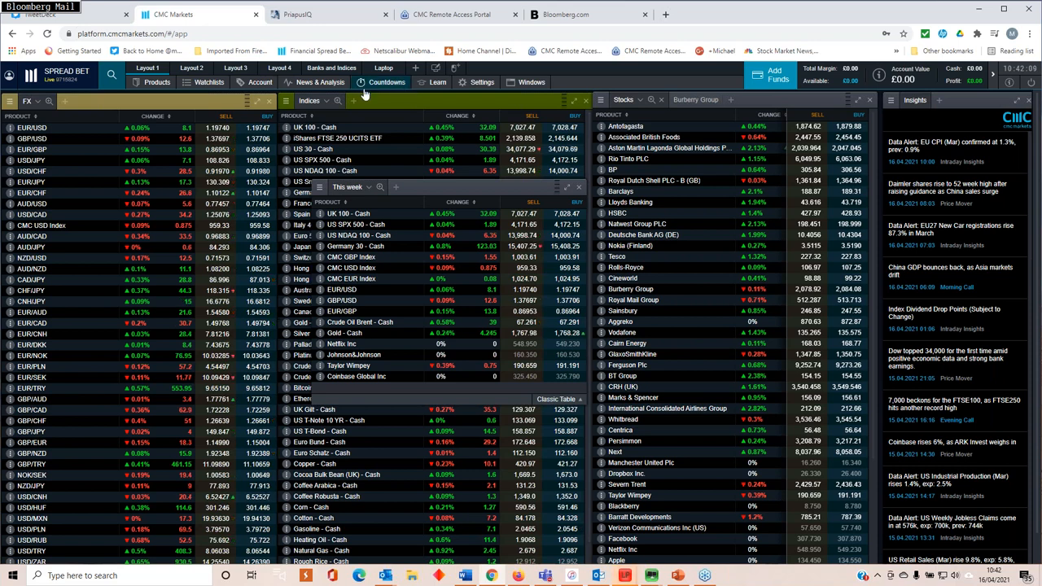
Show the Chart Forum panel of trader analysis posts from the toolbar
click(316, 81)
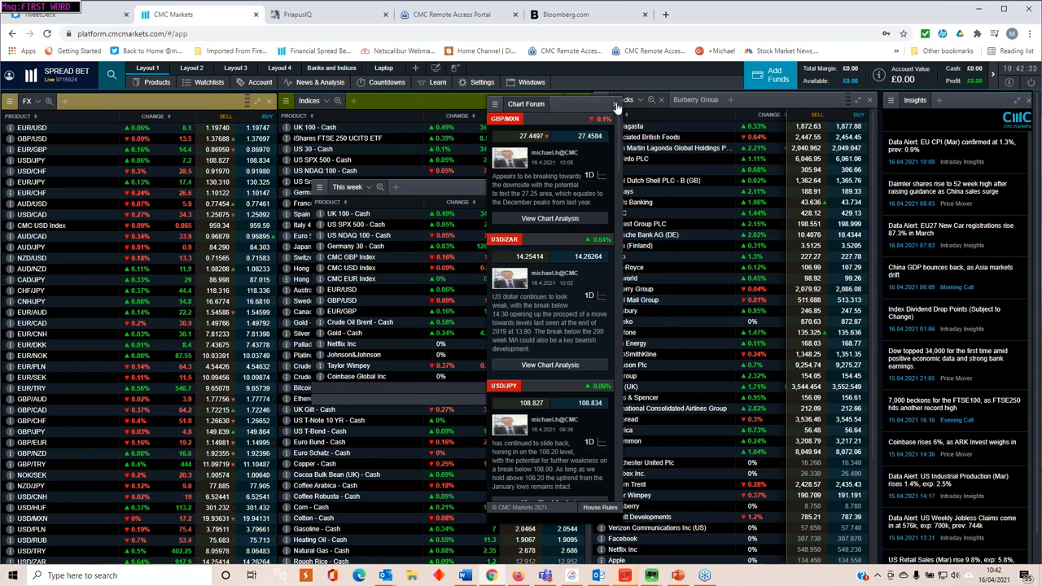
click(588, 100)
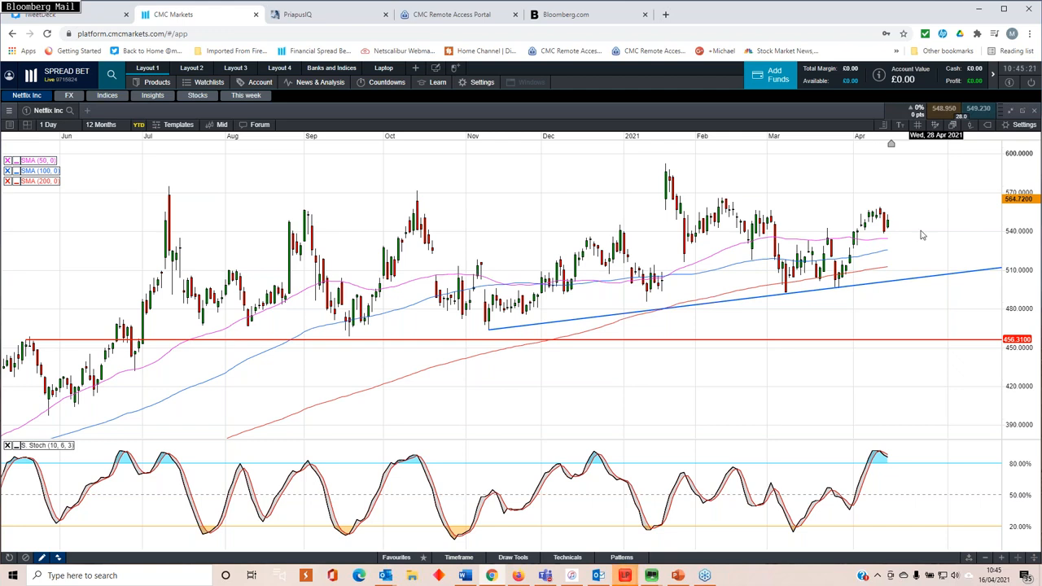
mouse_move(889, 234)
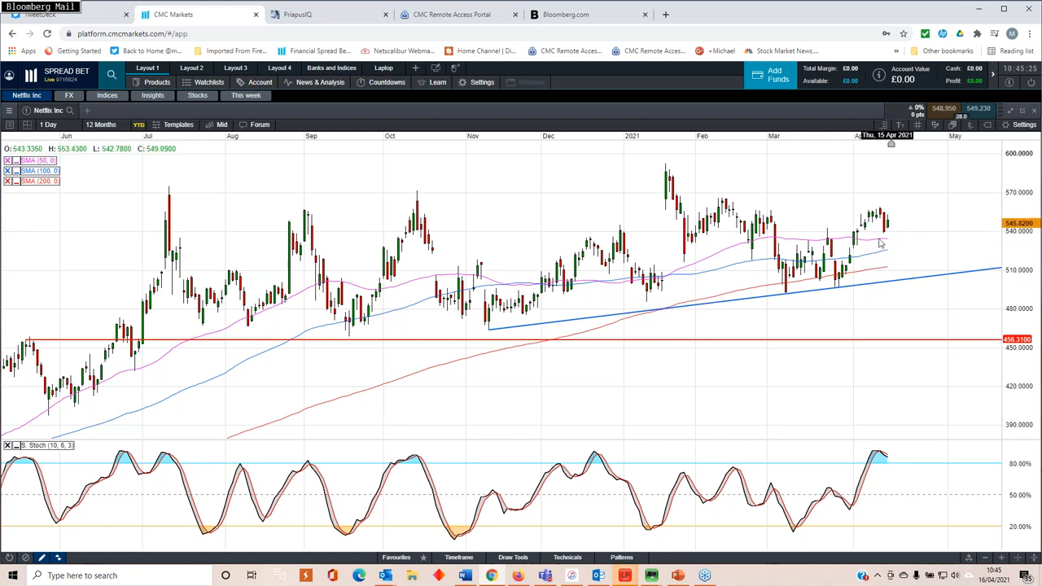
mouse_move(227, 228)
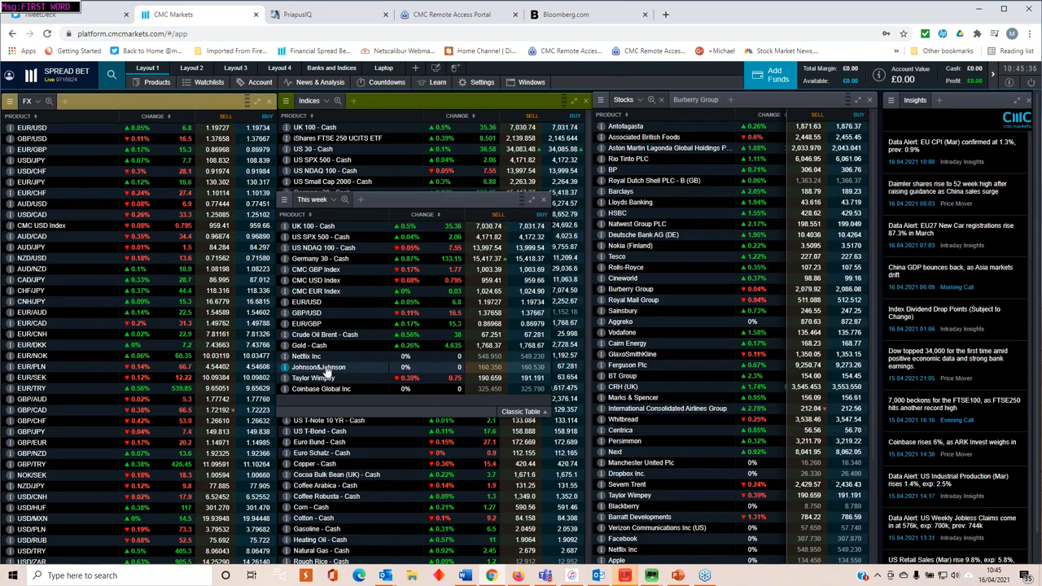
Show the Johnson & Johnson daily chart with SMA (200) and Stochastic (10,6,3)
click(319, 368)
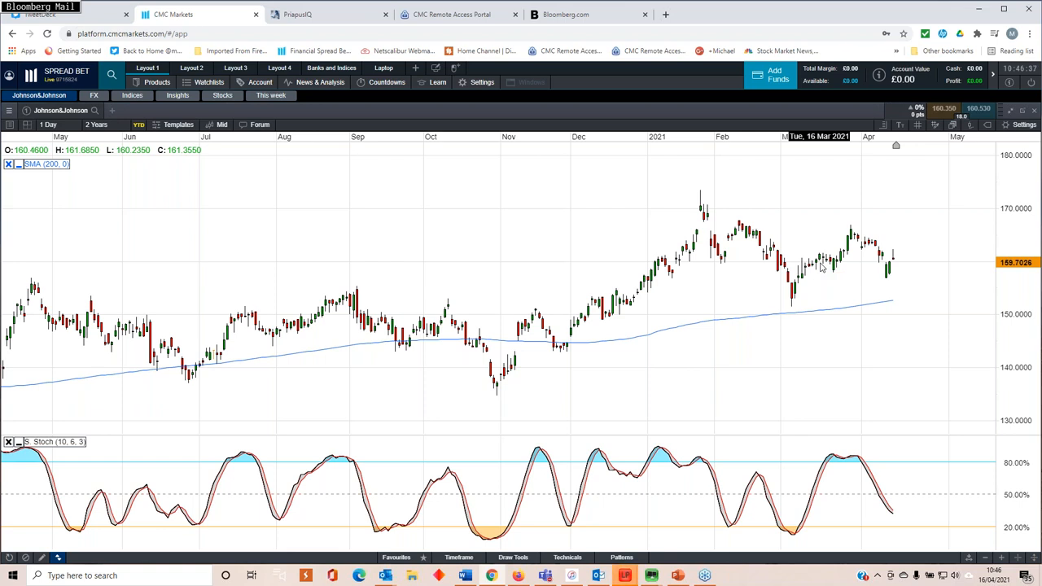
mouse_move(547, 395)
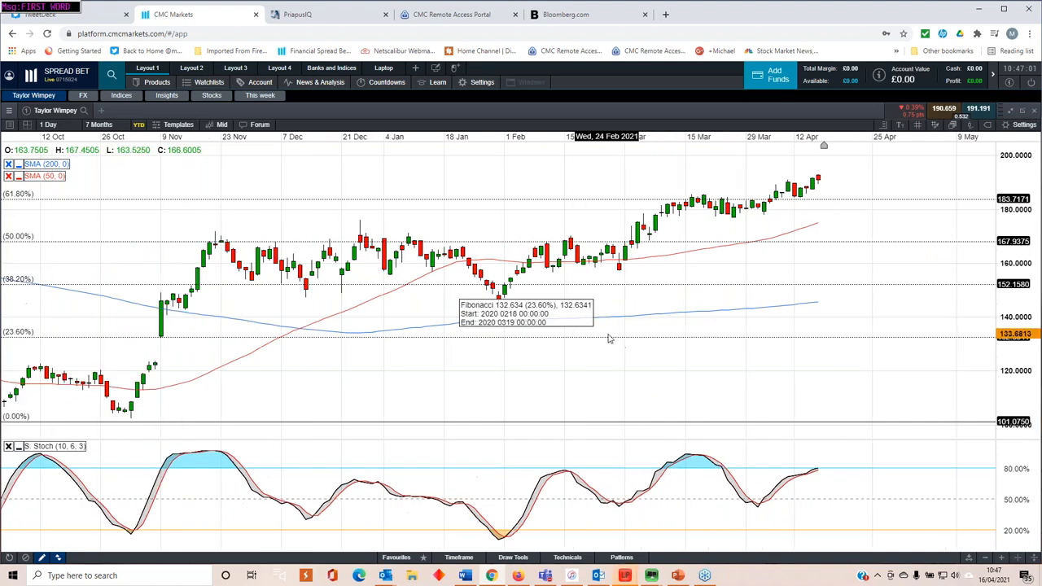
Leave the Taylor Wimpey chart for the Weekly market update slide show and its Display Settings
click(101, 123)
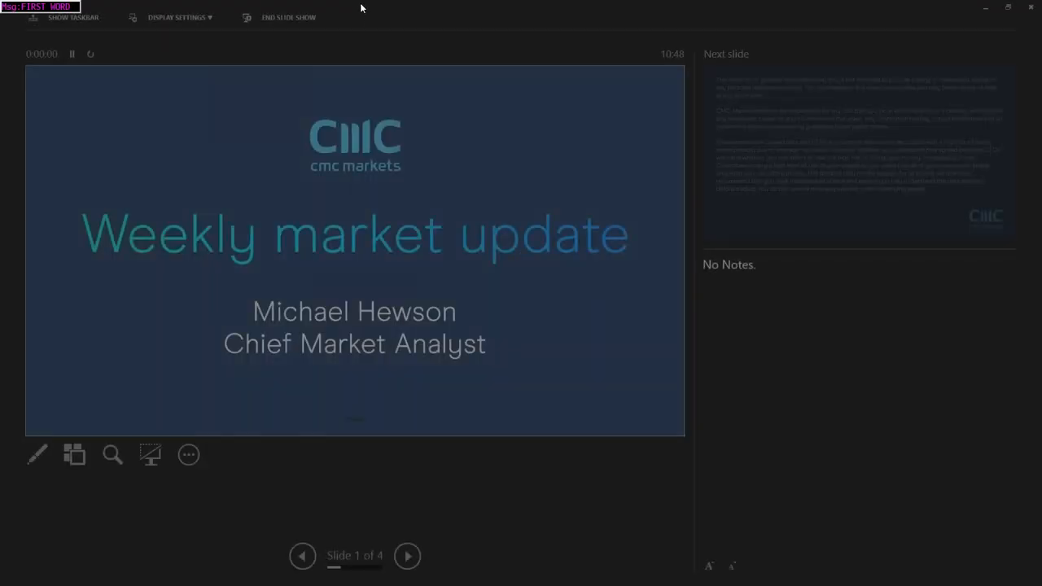
click(177, 16)
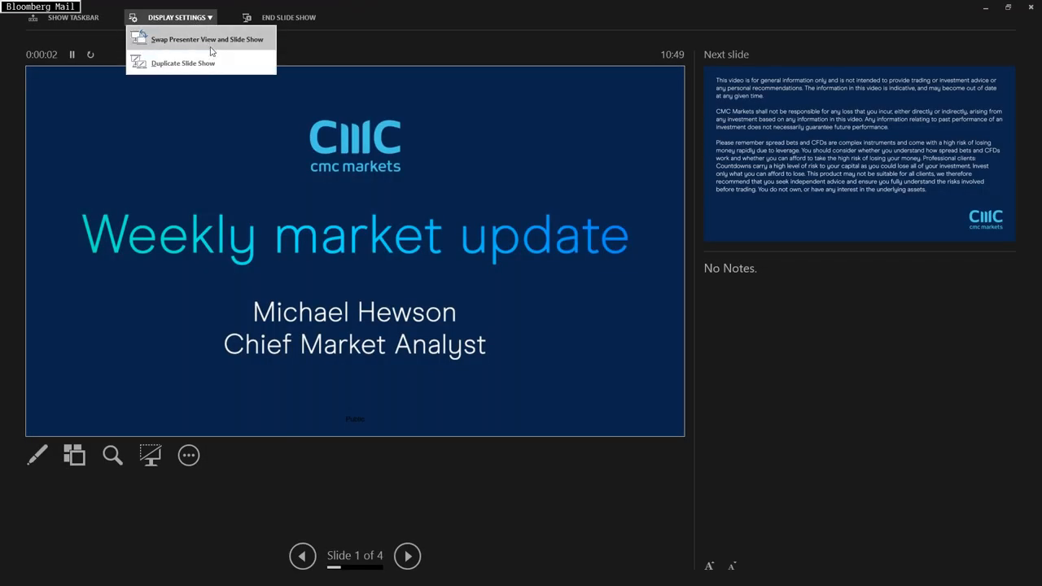